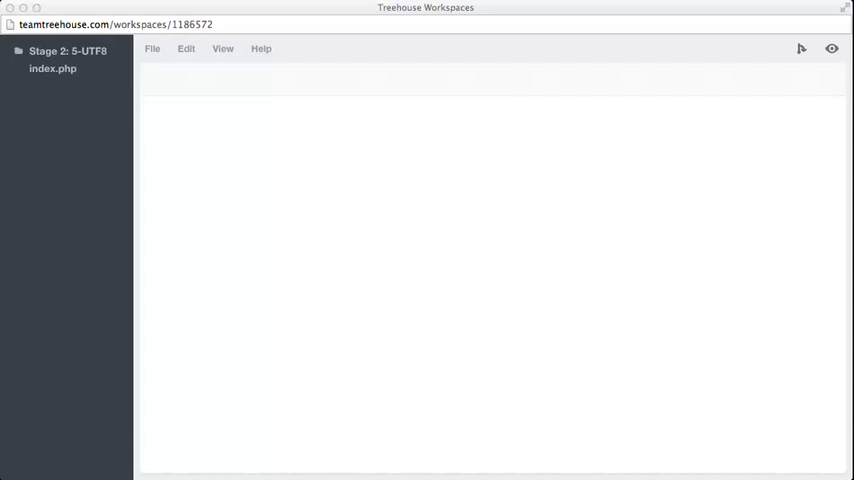
Preview index.php in the browser to display the phpinfo report for PHP 5.5.9.
click(54, 70)
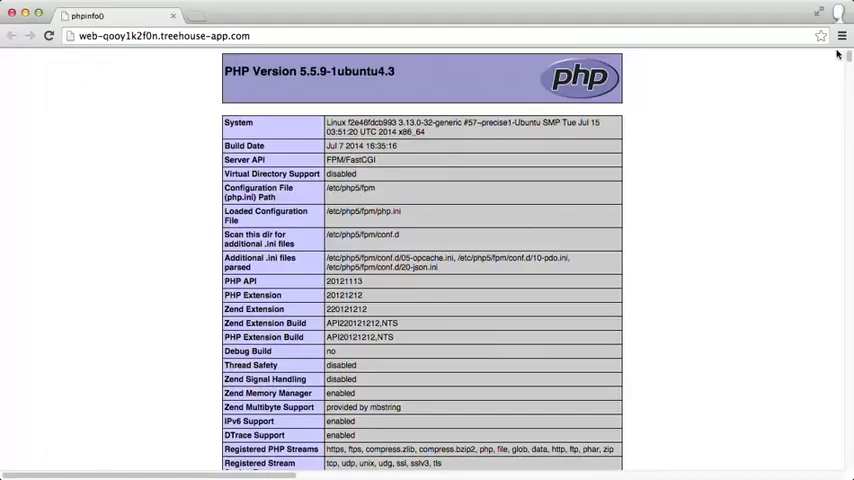
Search the phpinfo page for 'mbstring' settings.
text(mbstring)
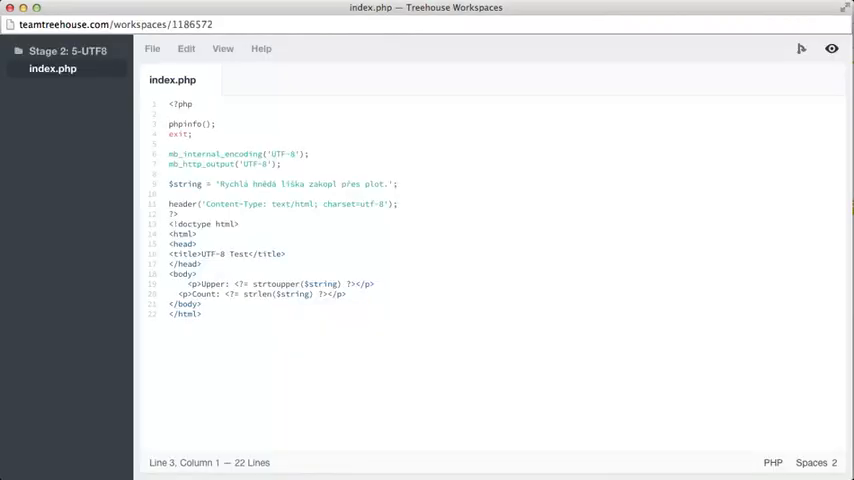
Prefix the phpinfo(); and exit; lines 3 and 4 with // comments.
text(//)
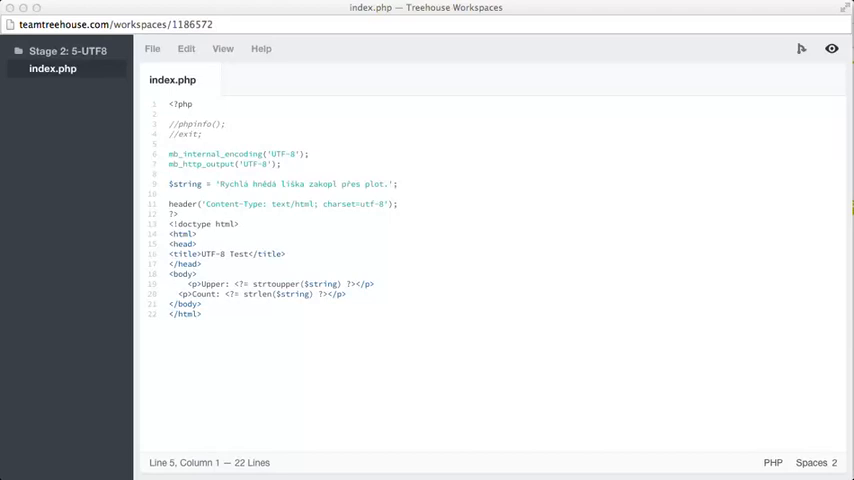
click(190, 154)
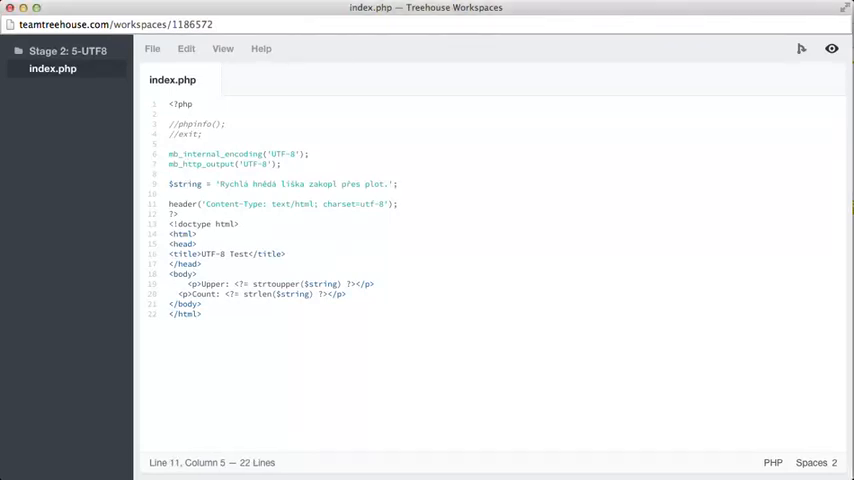
click(213, 204)
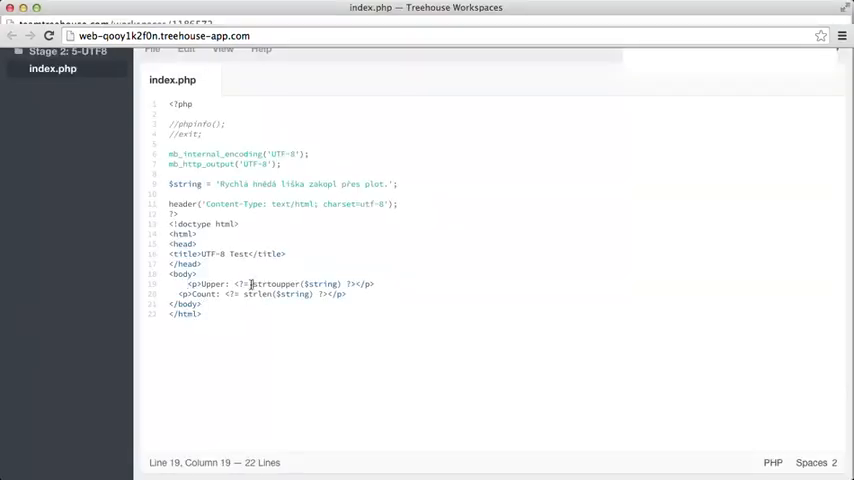
Insert 'mb_' before strtoupper on line 19 to call mb_strtoupper.
text(mb_)
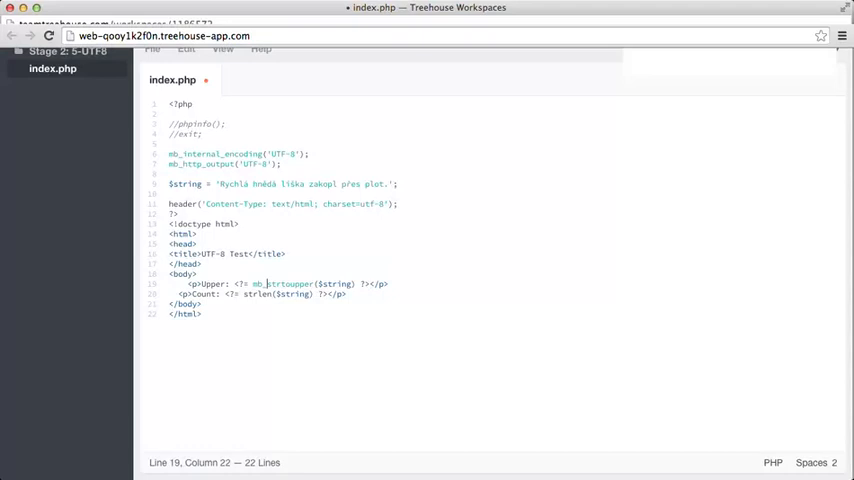